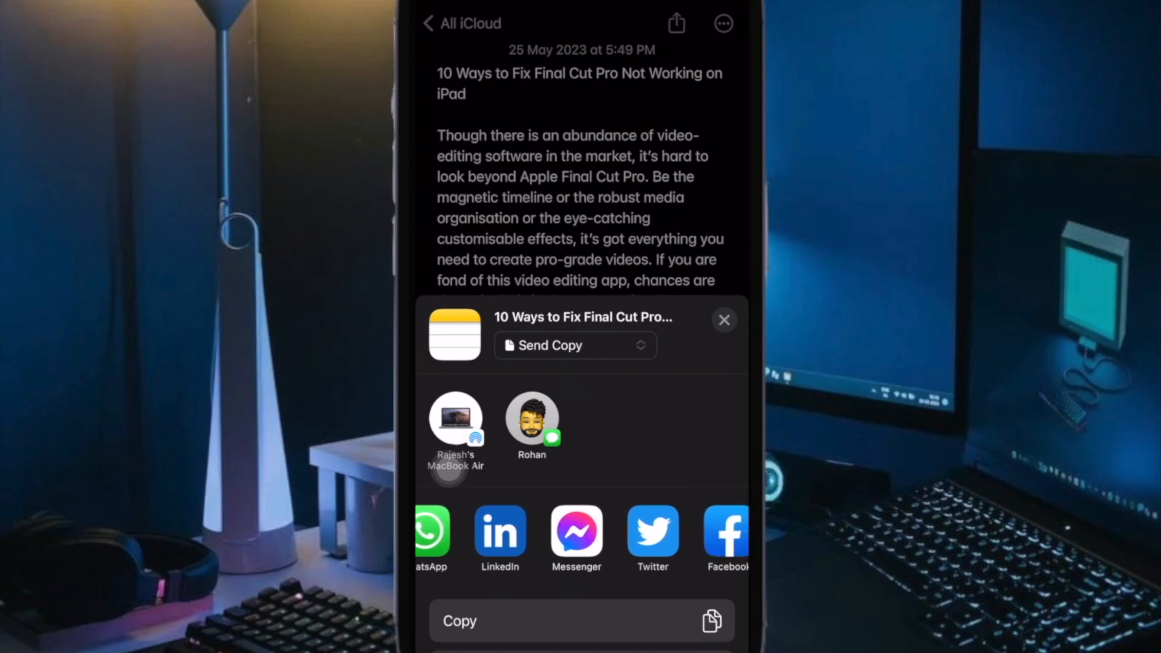
Step: Review the collaborate-or-send-copy choice, dismiss the share sheet and return to the note's top
{"action": "scroll", "scroll_direction": "left", "scroll_amount": 3}
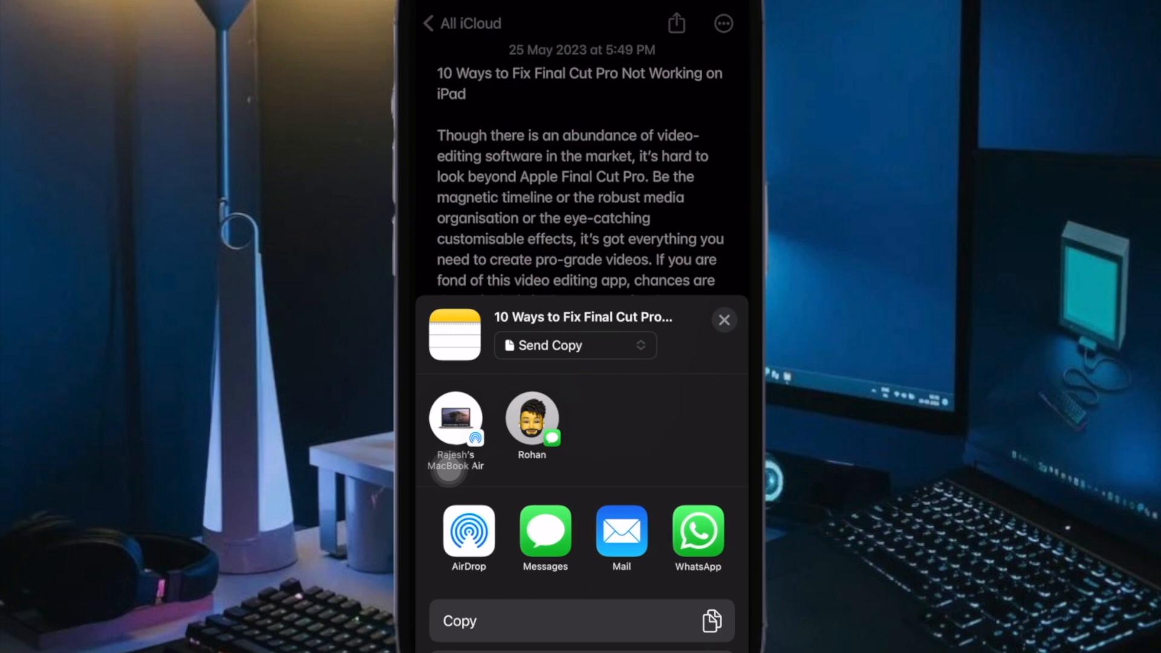
{"action": "left_click", "coordinate": [573, 344]}
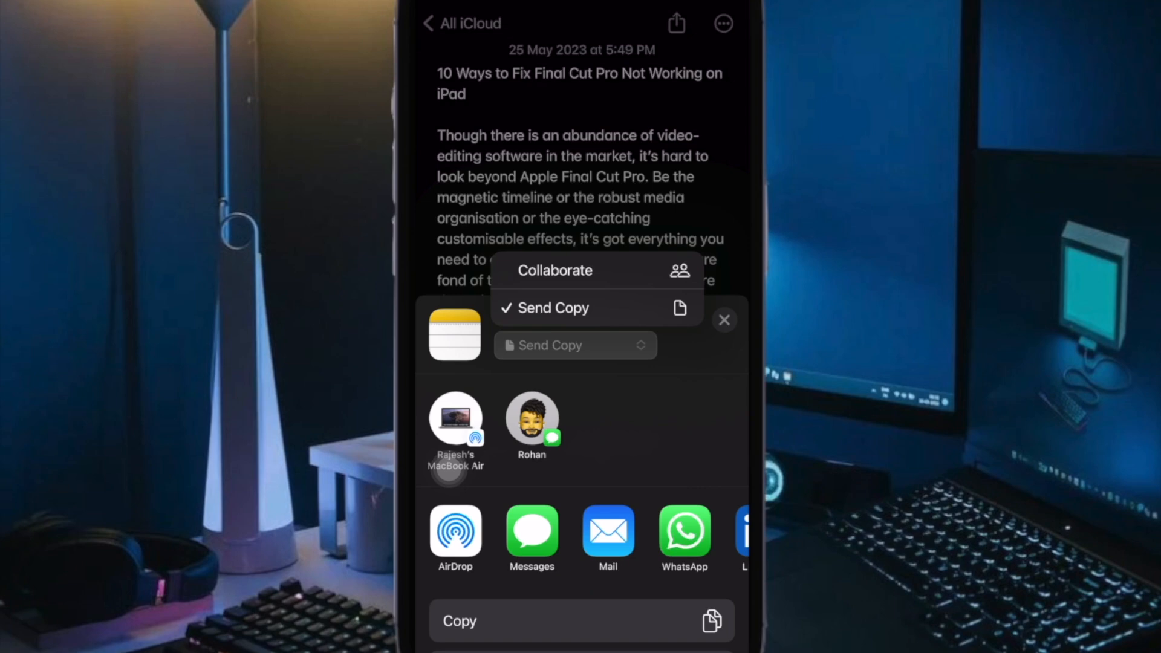
{"action": "left_click", "coordinate": [725, 319]}
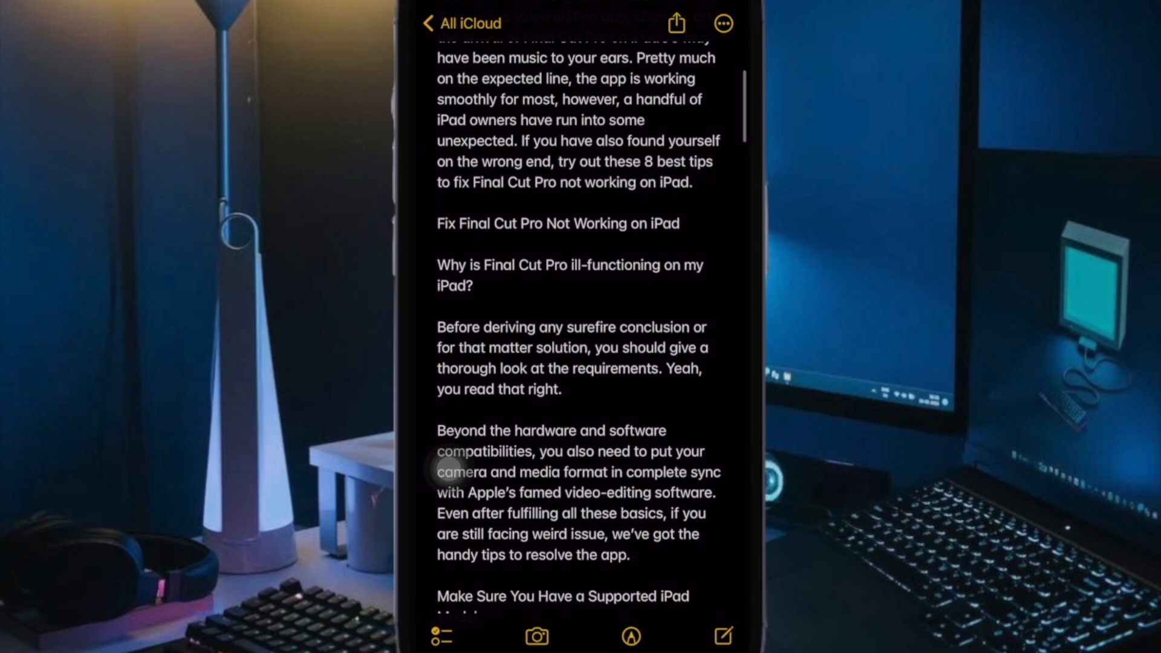
{"action": "left_click", "coordinate": [723, 23]}
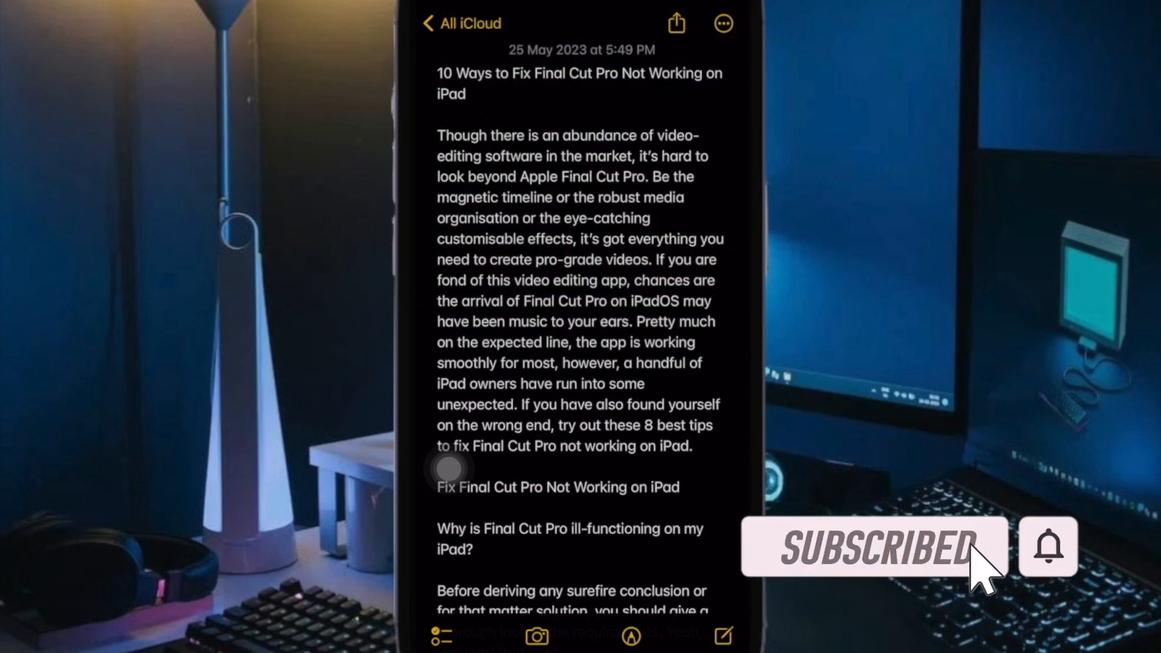
{"action": "left_click", "coordinate": [723, 23]}
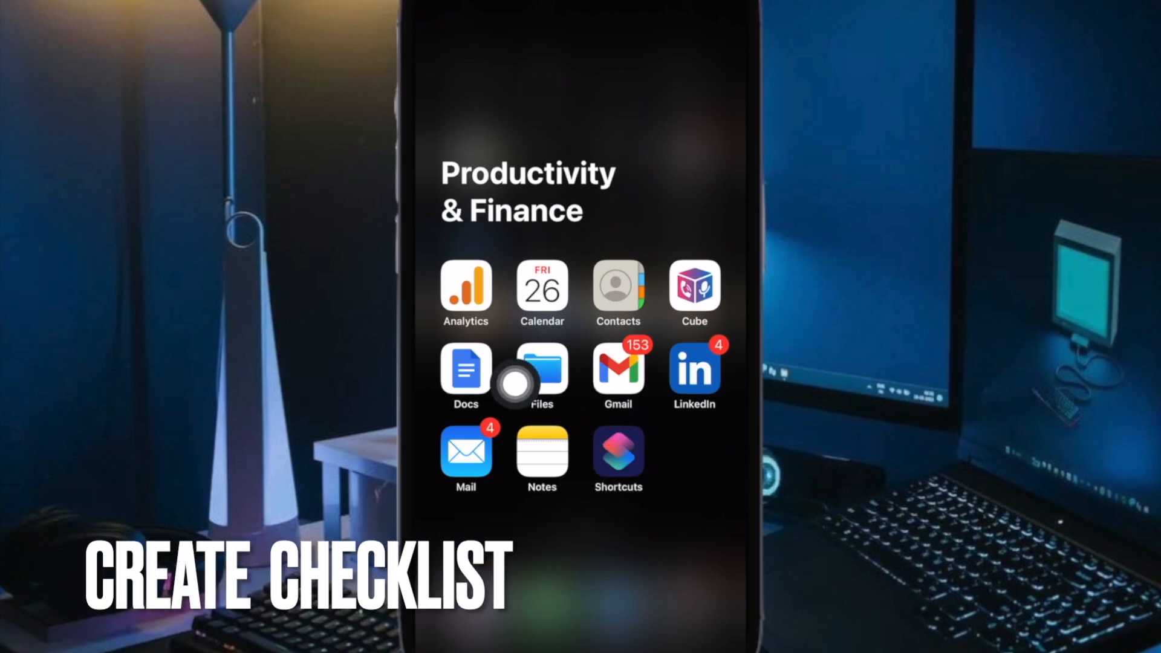
Step: Title a new note 'Shopping List' and add checklist items such as You, checking them off
{"action": "left_click", "coordinate": [542, 457]}
{"action": "type", "text": "Shopping"}
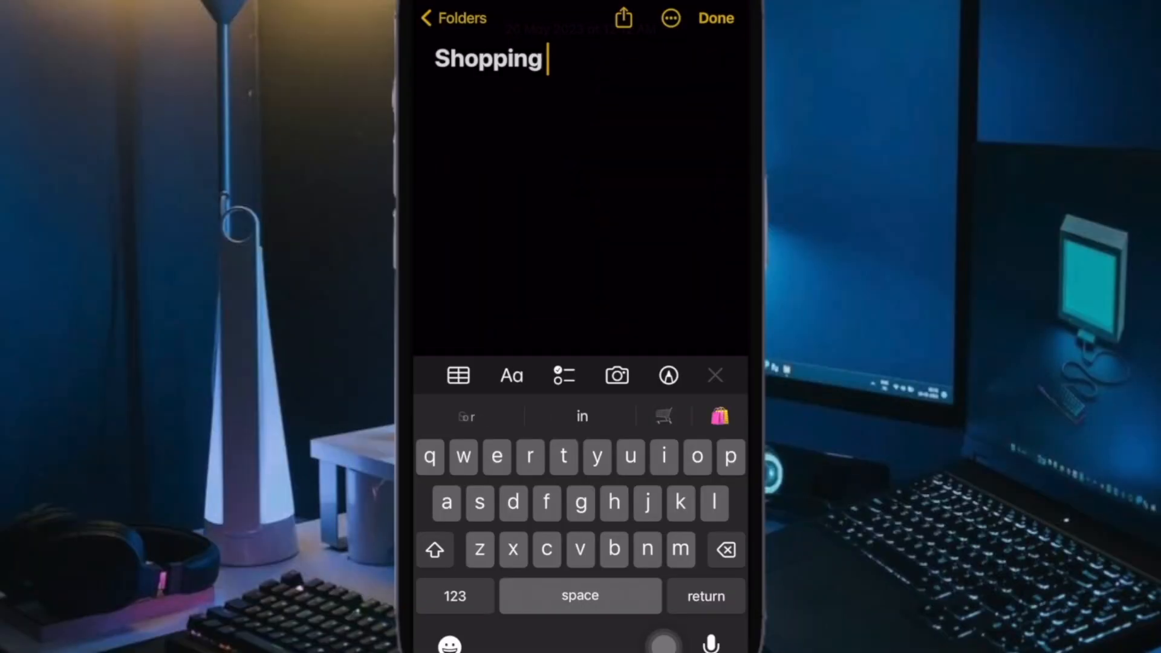
{"action": "type", "text": "List"}
{"action": "type", "text": "Me"}
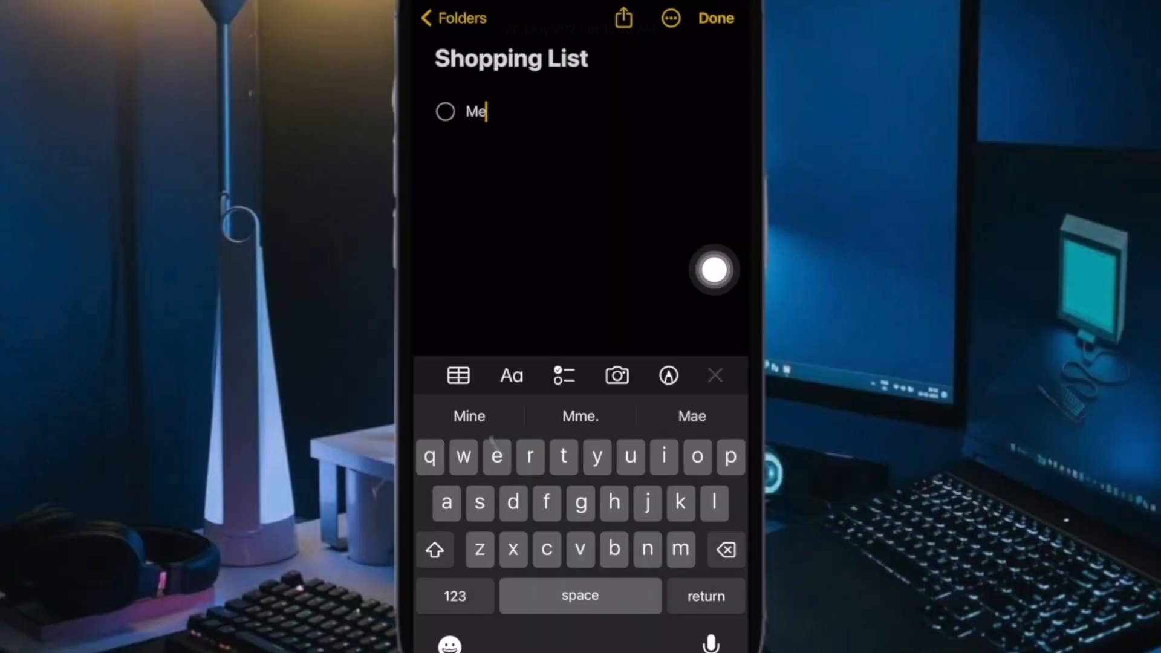
{"action": "type", "text": "You"}
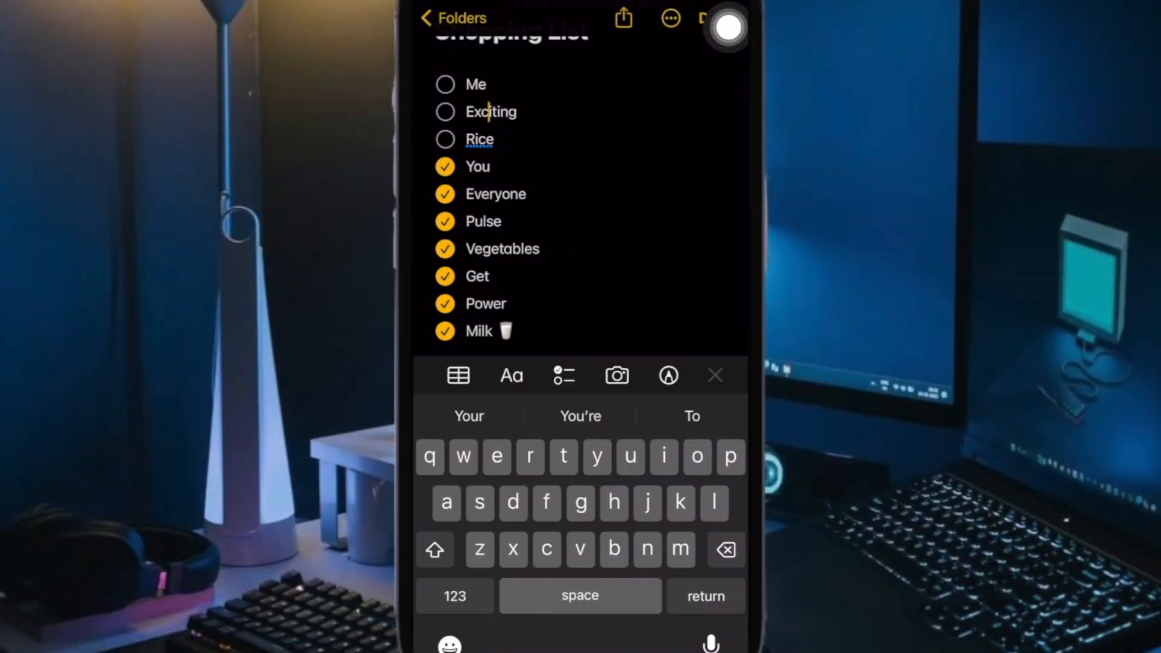
{"action": "mouse_move", "coordinate": [669, 87]}
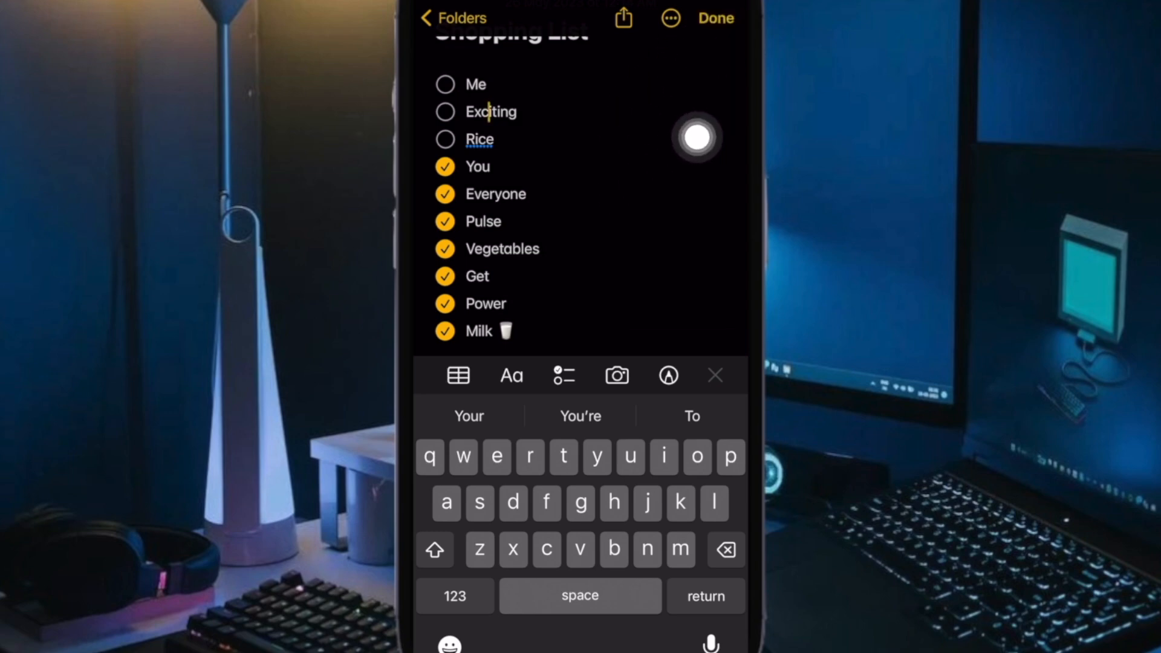
{"action": "left_click", "coordinate": [715, 18]}
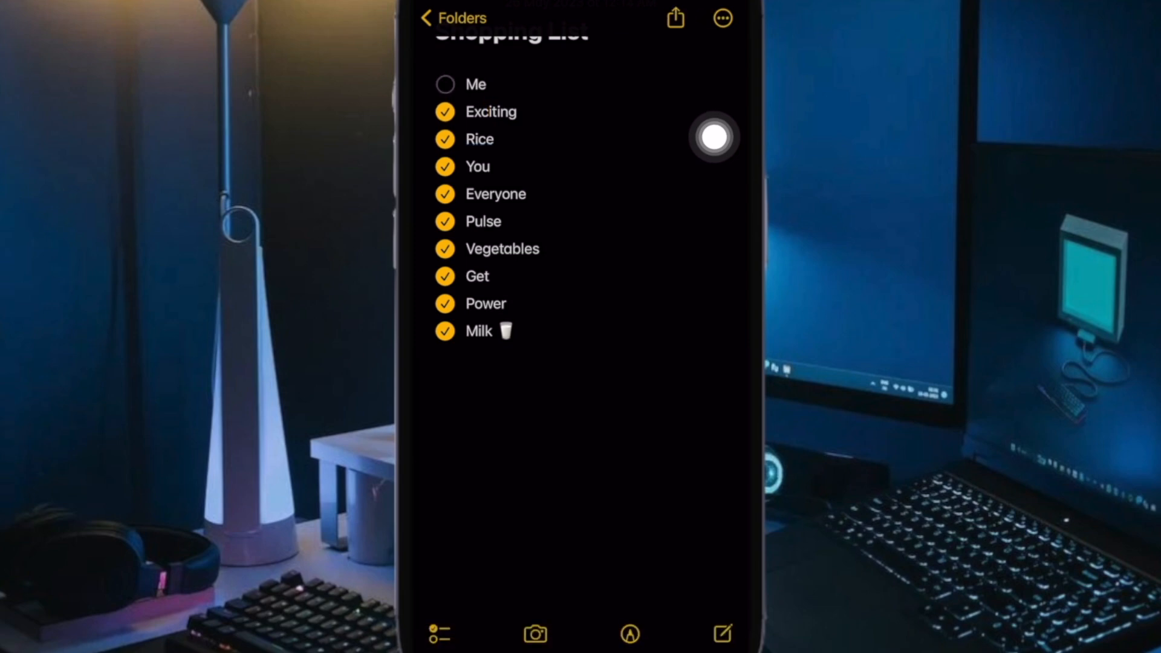
{"action": "left_click", "coordinate": [444, 84]}
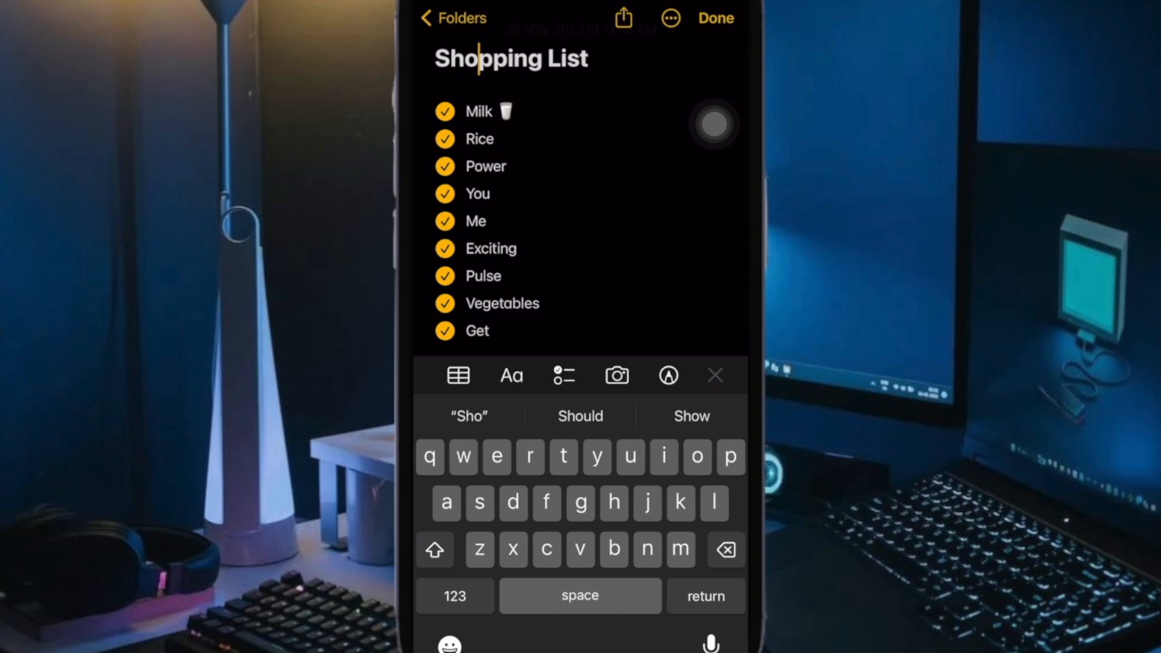
Step: Finish editing the reordered Shopping List and leave Notes for the home screen
{"action": "left_click", "coordinate": [716, 18]}
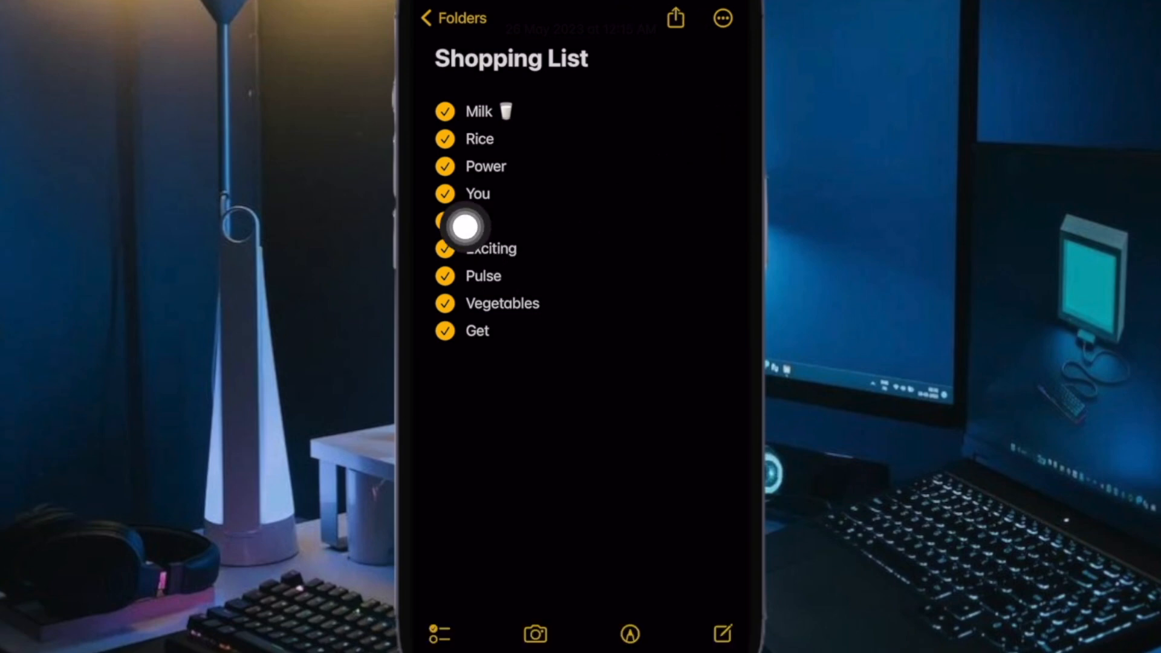
{"action": "mouse_move", "coordinate": [714, 84]}
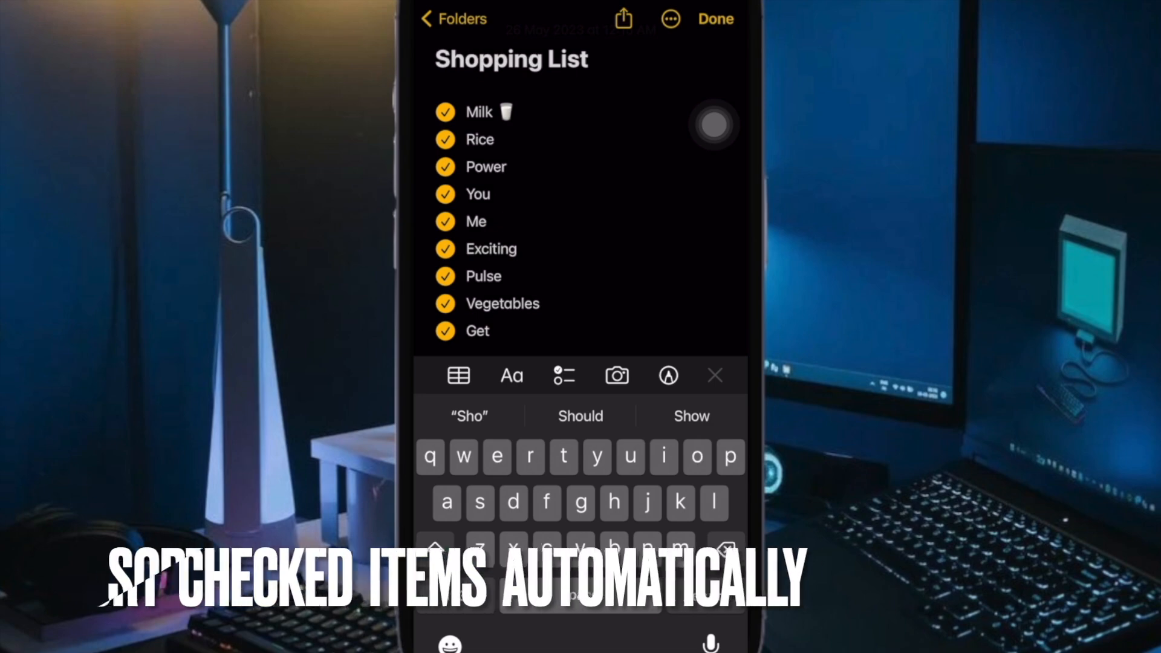
{"action": "left_click", "coordinate": [715, 18]}
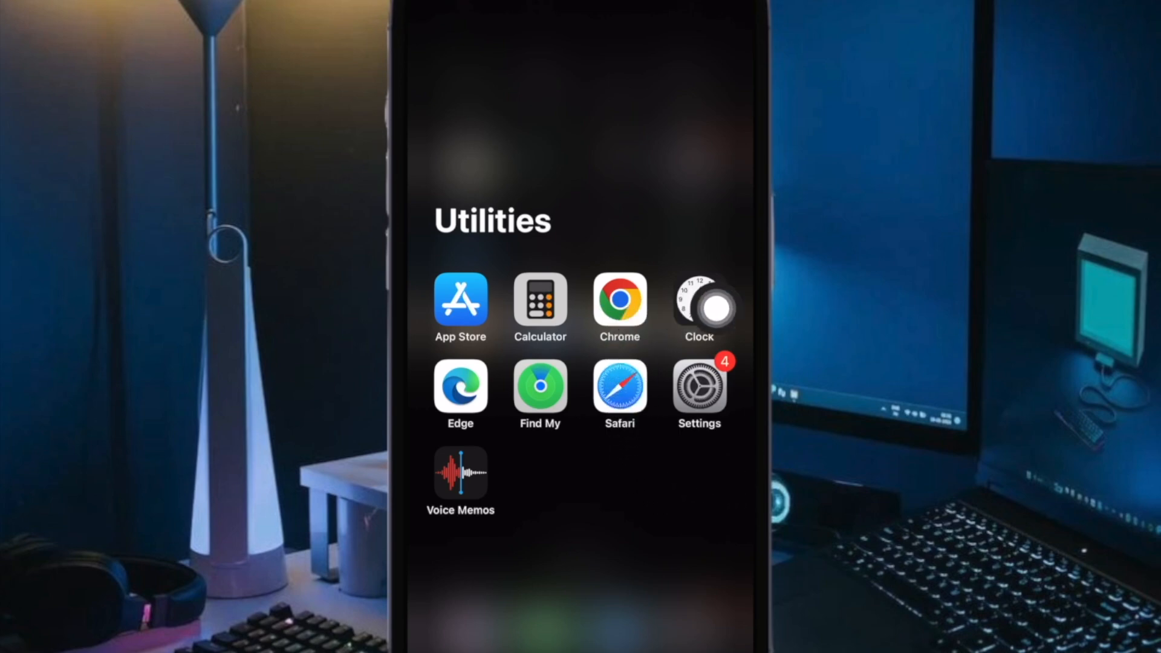
Step: Reach Settings > Notes and the Sort Checked Items option
{"action": "left_click", "coordinate": [698, 388]}
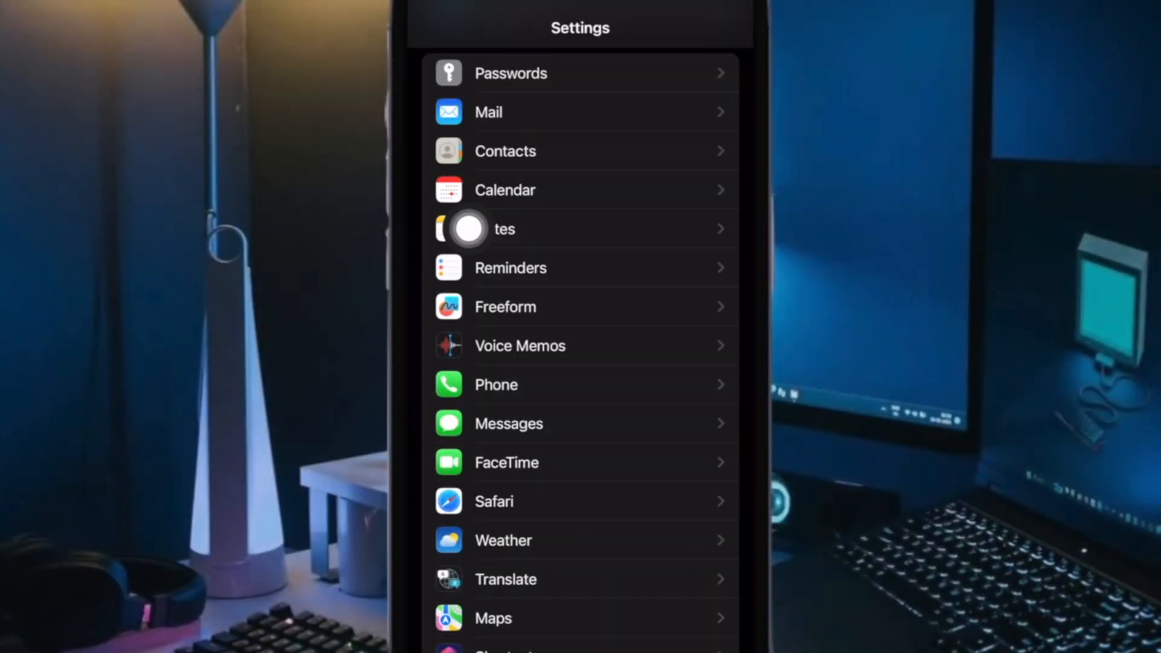
{"action": "mouse_move", "coordinate": [664, 235]}
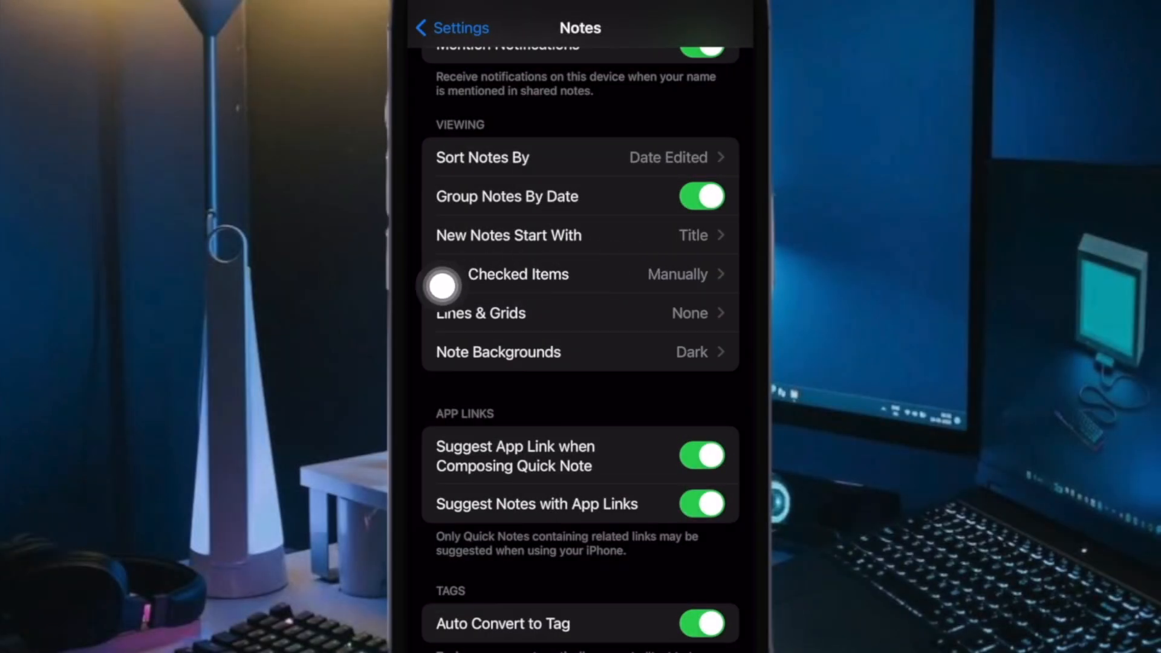
{"action": "left_click", "coordinate": [579, 274]}
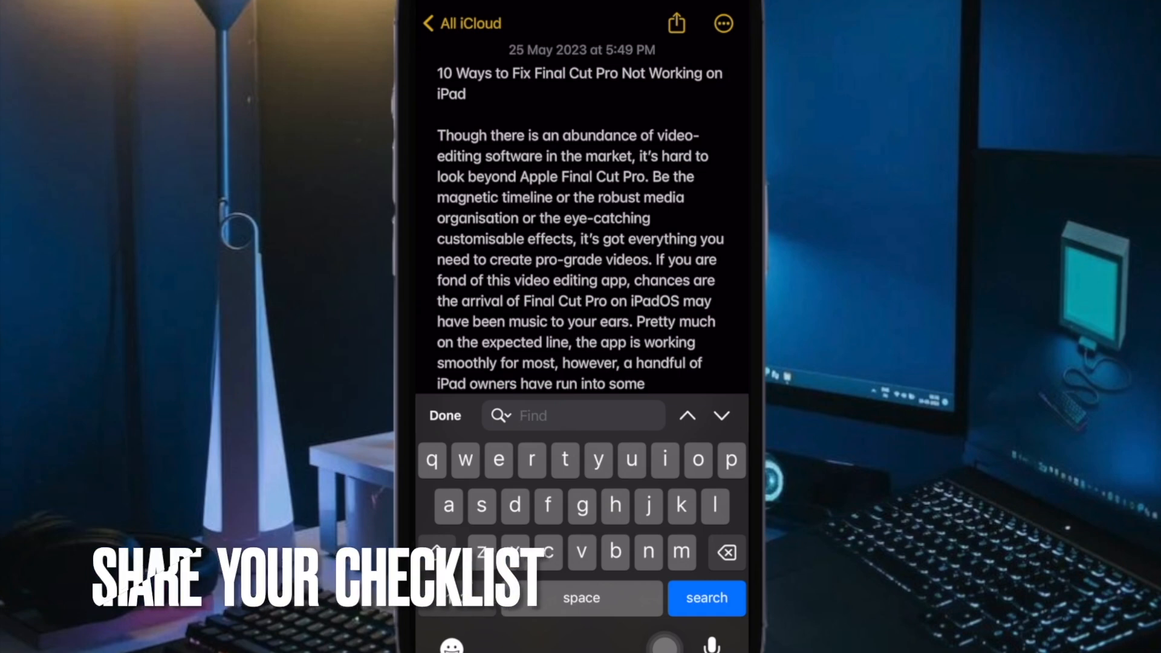
Step: Search the article note for 'final' (28 matches) and go to the home screen
{"action": "type", "text": "i"}
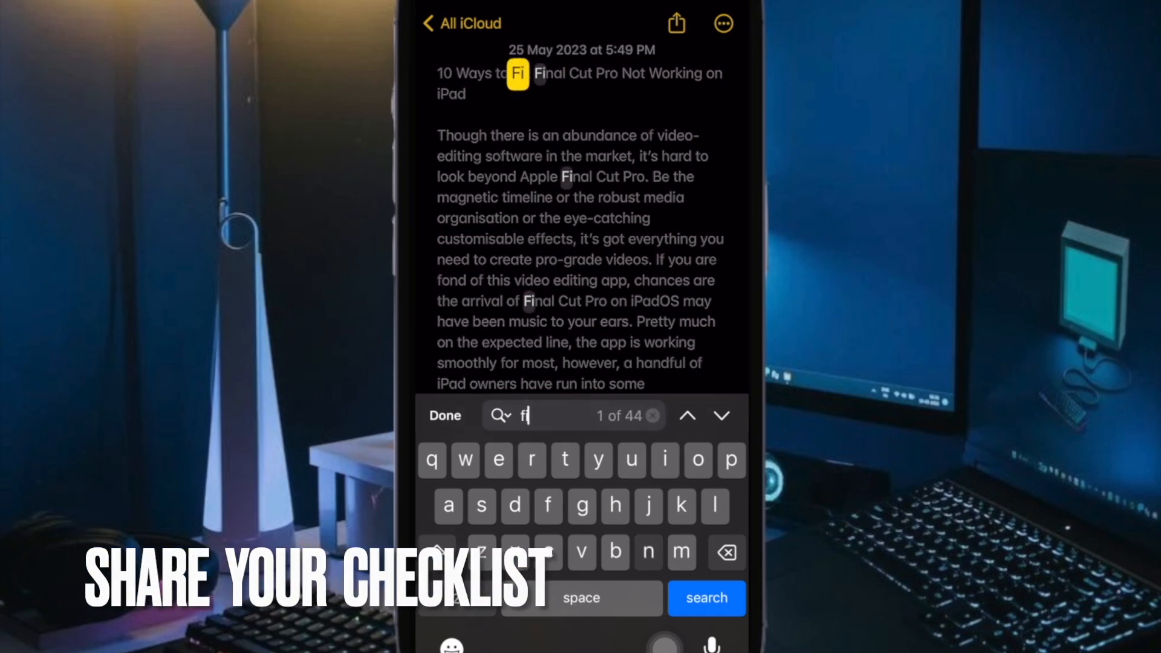
{"action": "type", "text": "nal"}
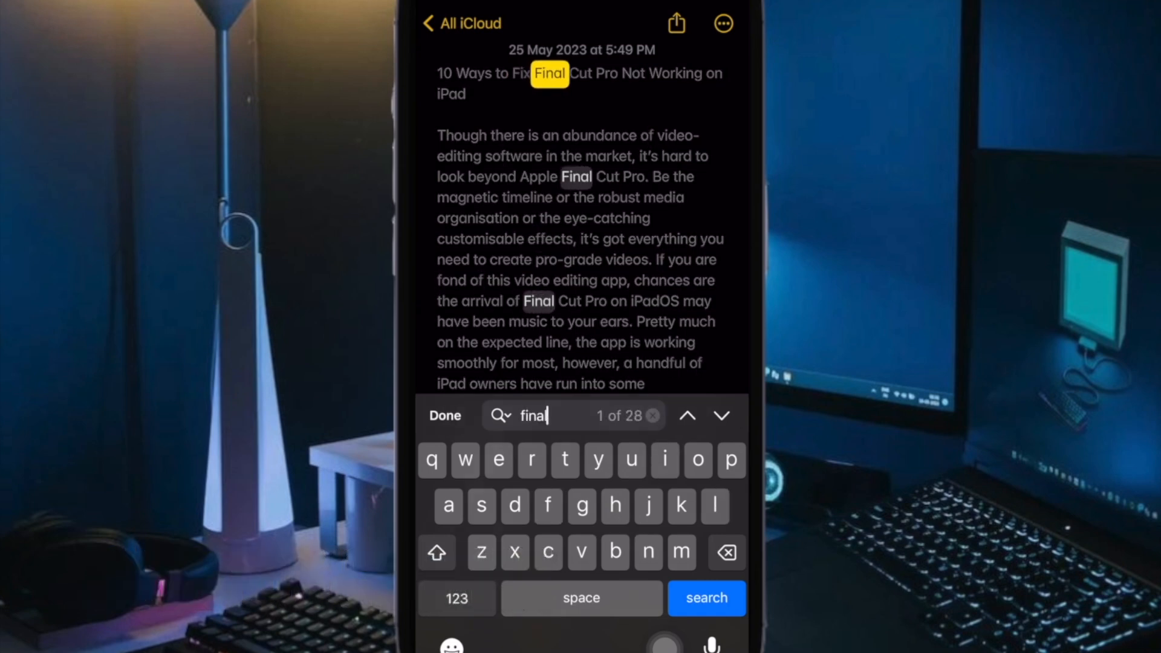
{"action": "left_click", "coordinate": [722, 415]}
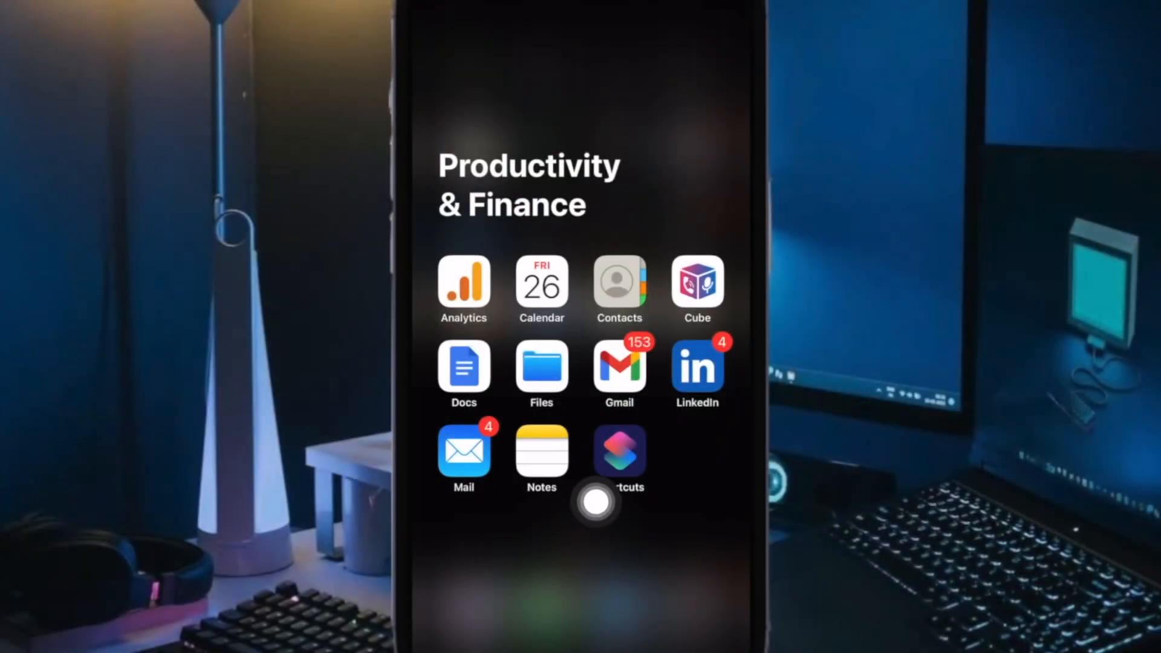
Step: Share the Shopping List note and show the collaborate-or-send-copy choice
{"action": "left_click", "coordinate": [542, 450]}
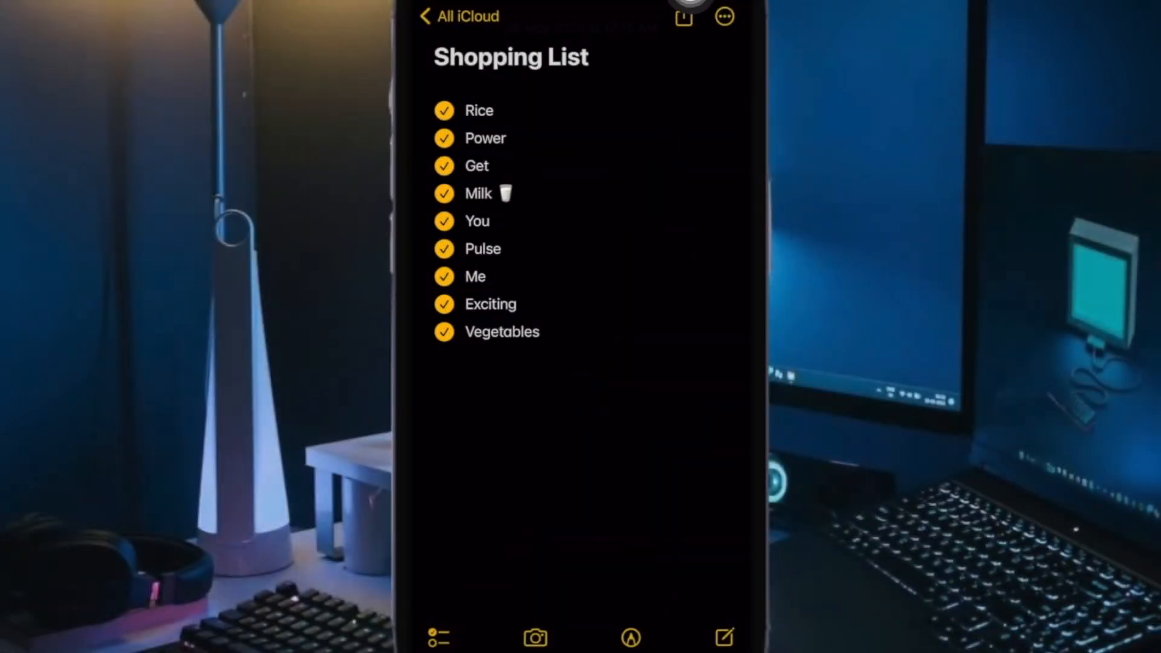
{"action": "left_click", "coordinate": [681, 16]}
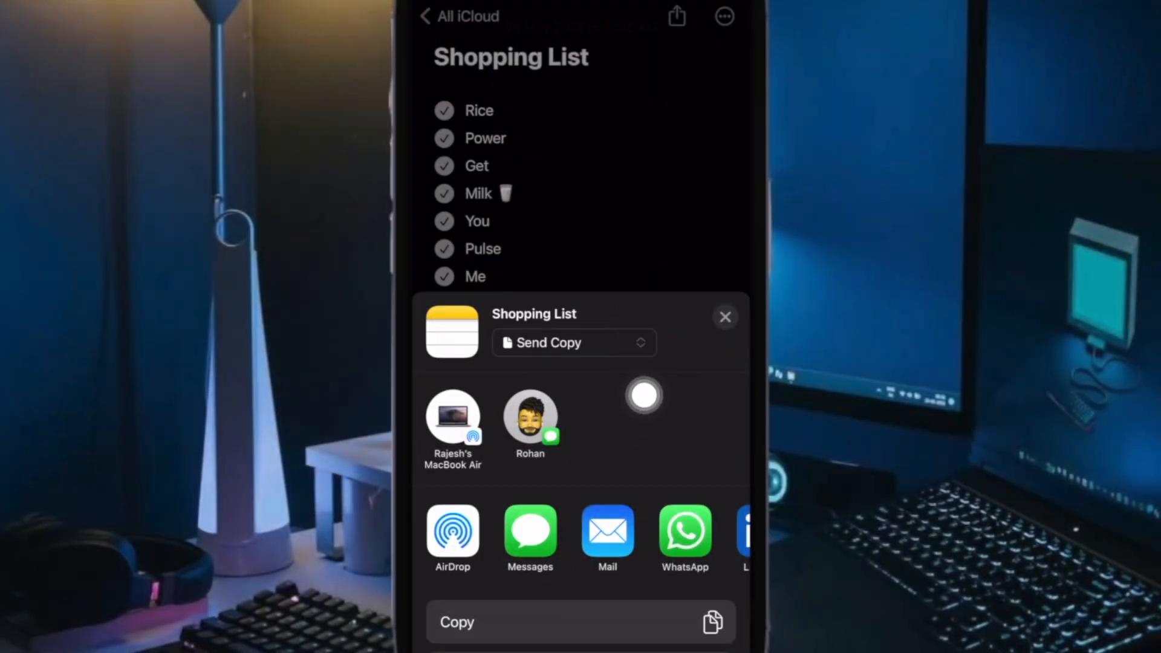
{"action": "left_click", "coordinate": [573, 342]}
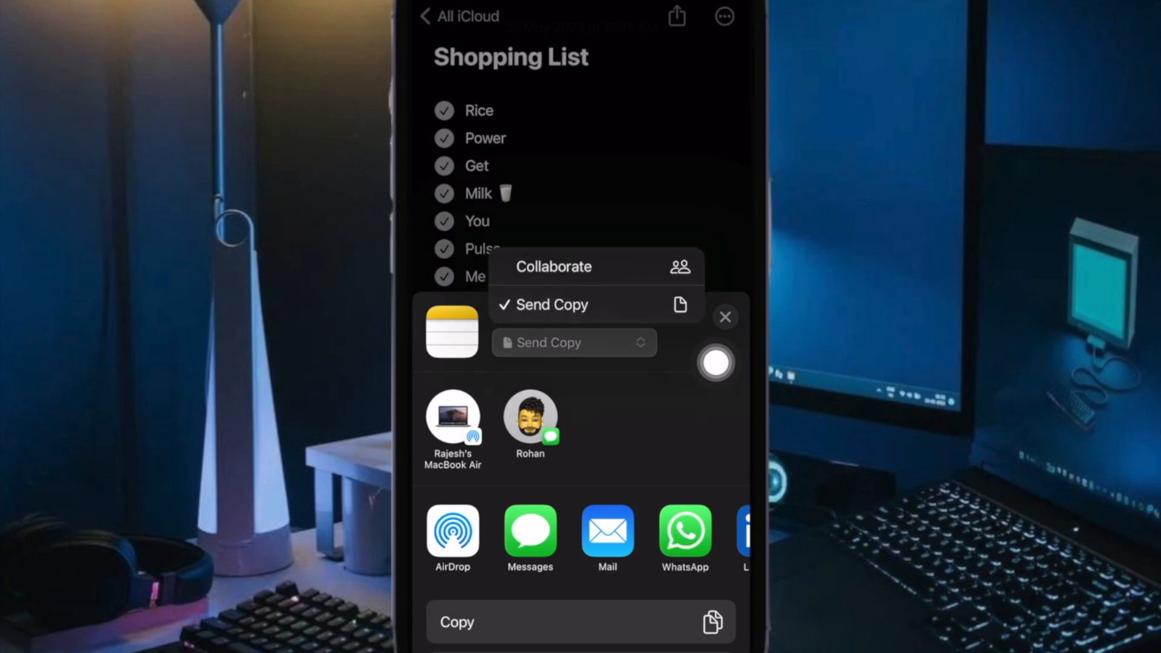
{"action": "mouse_move", "coordinate": [650, 310]}
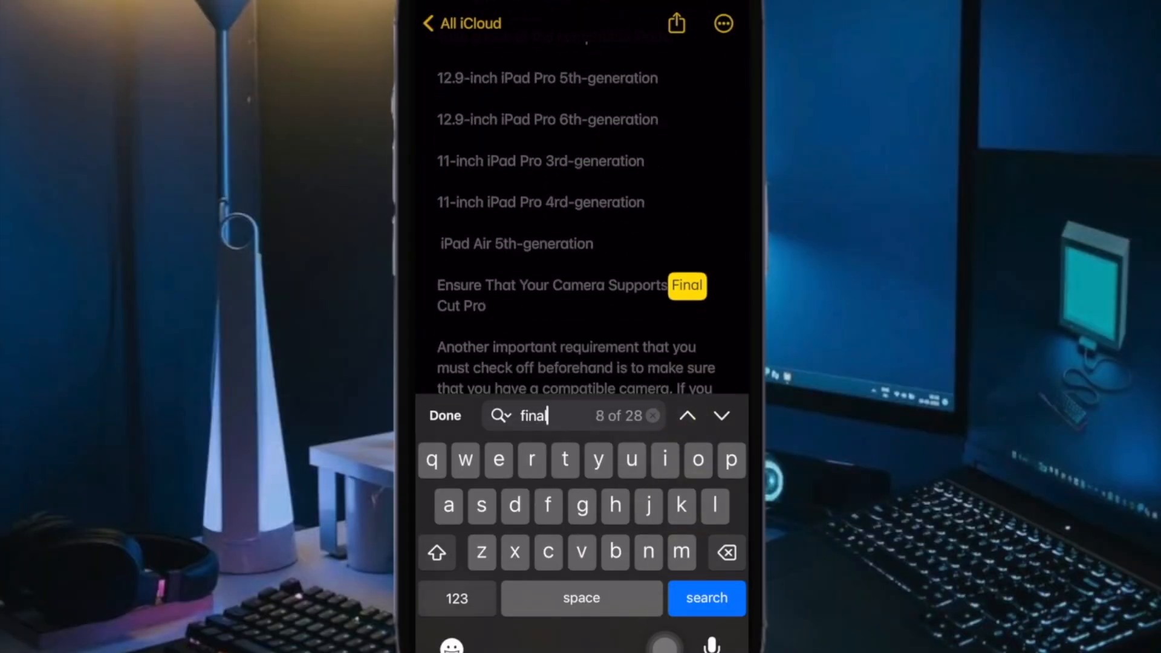
Step: Step through 'final' matches, then add Rice as a new checklist item after Everyone
{"action": "left_click", "coordinate": [722, 415]}
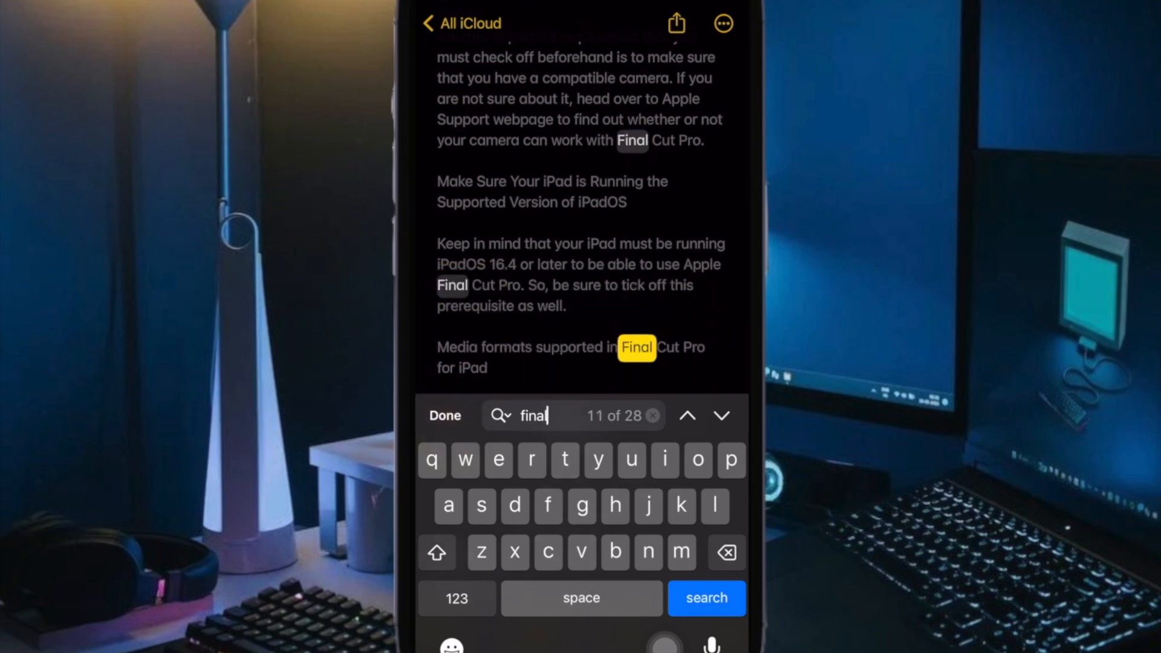
{"action": "left_click", "coordinate": [722, 415]}
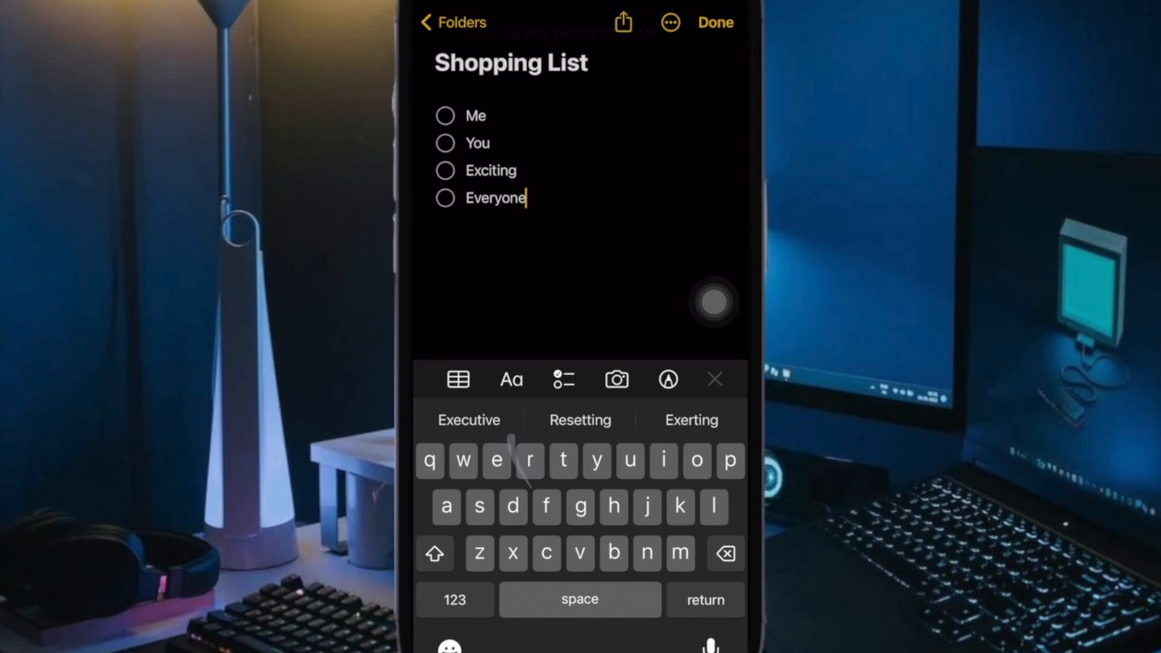
{"action": "key", "text": "return"}
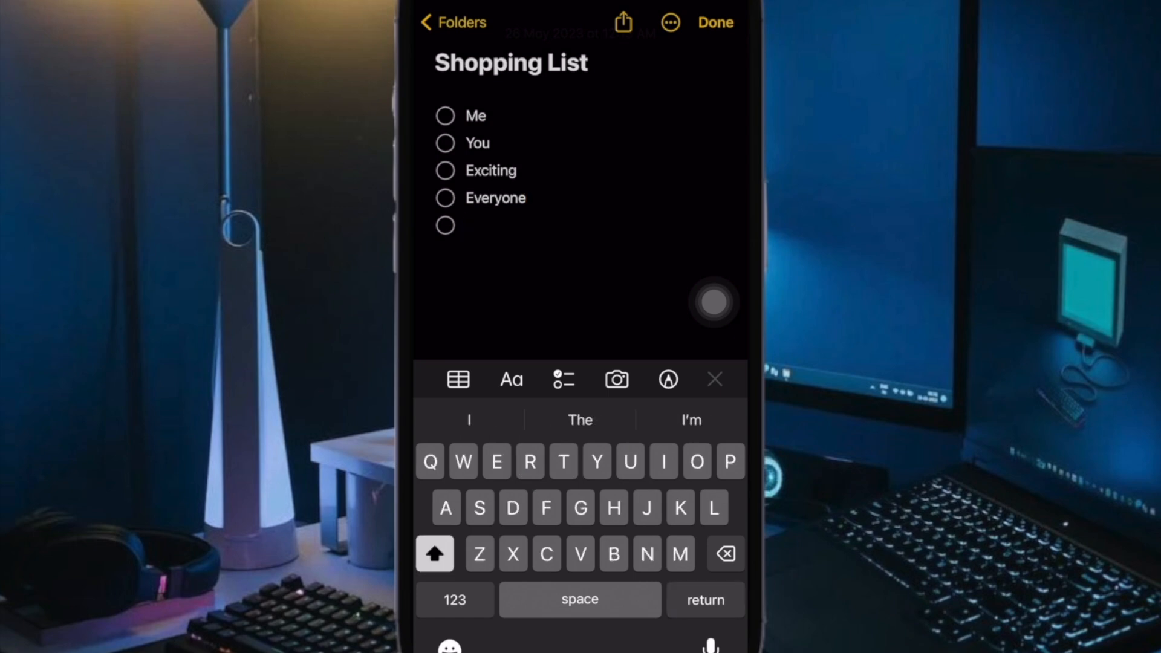
{"action": "type", "text": "Rice"}
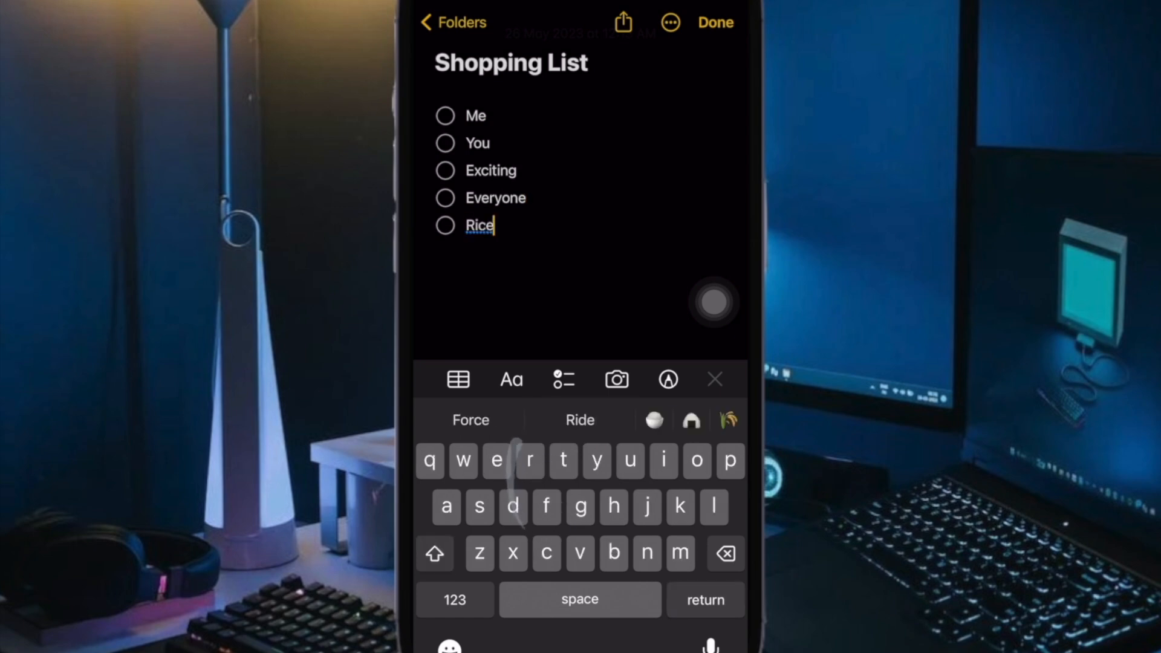